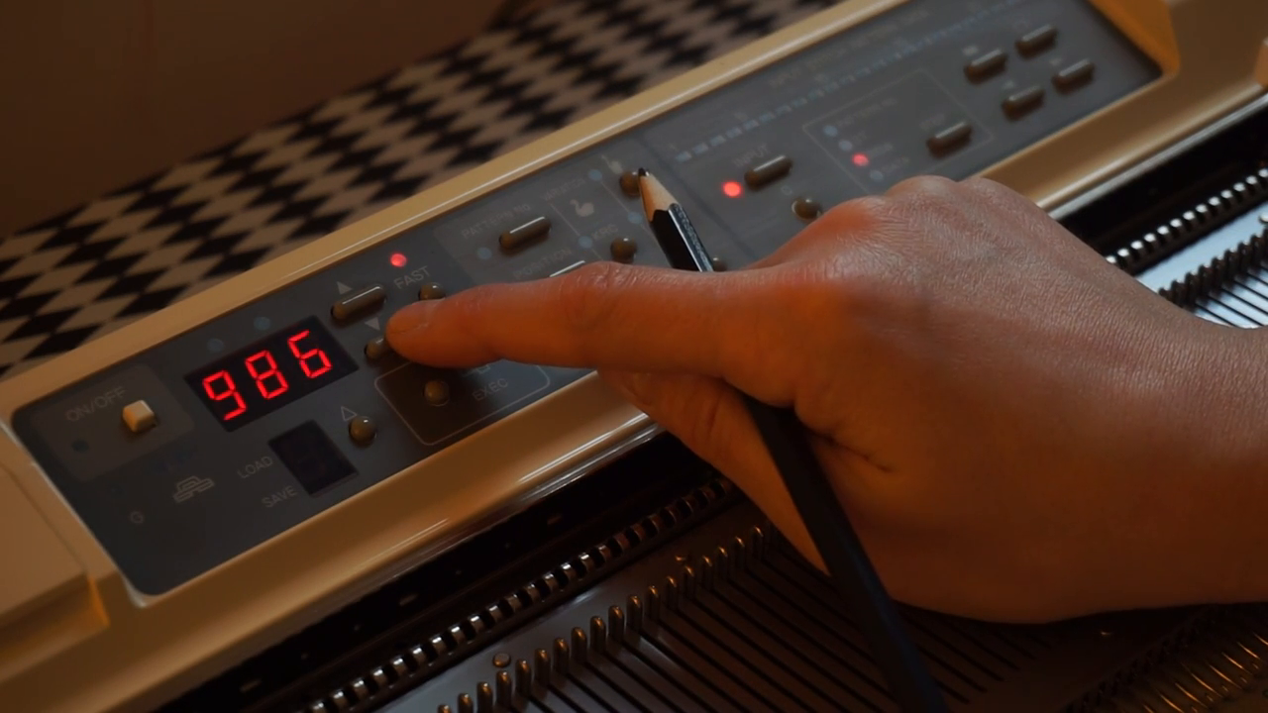
Step: Hold the down-step key in FAST mode, taking the pattern counter from 986 below 200, under 100, down to 10
left_click(392, 341)
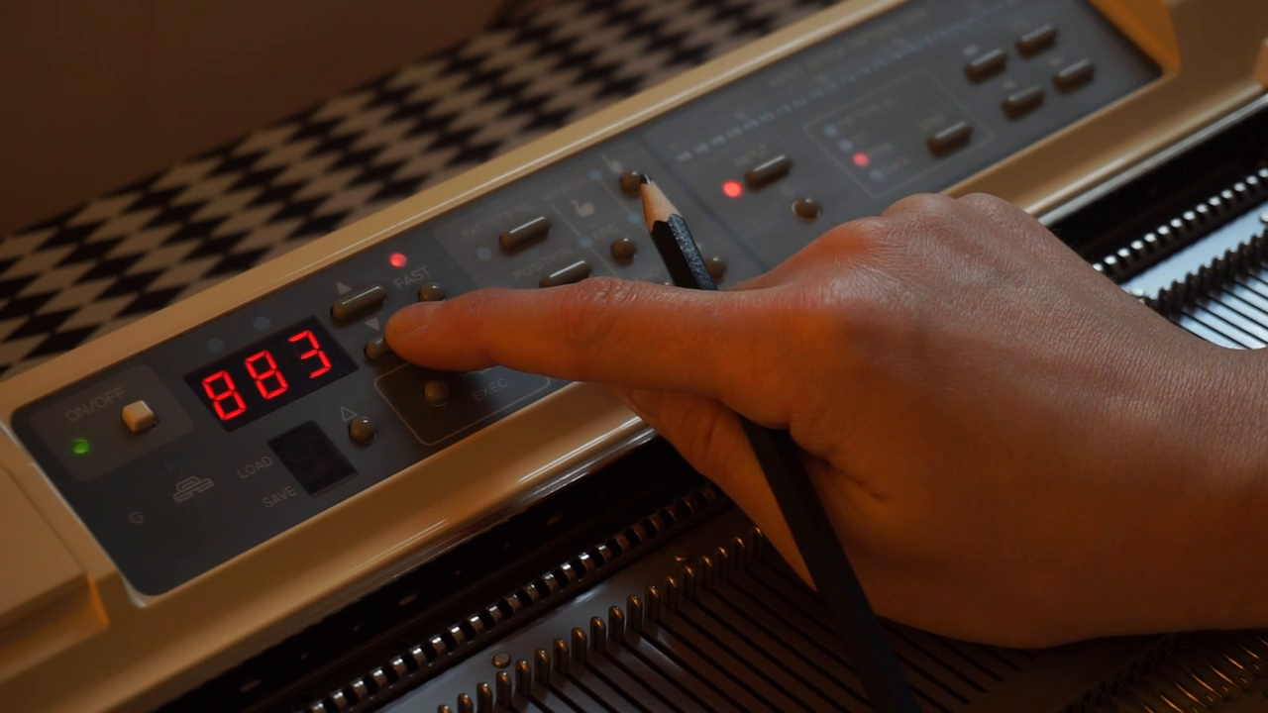
left_click(388, 347)
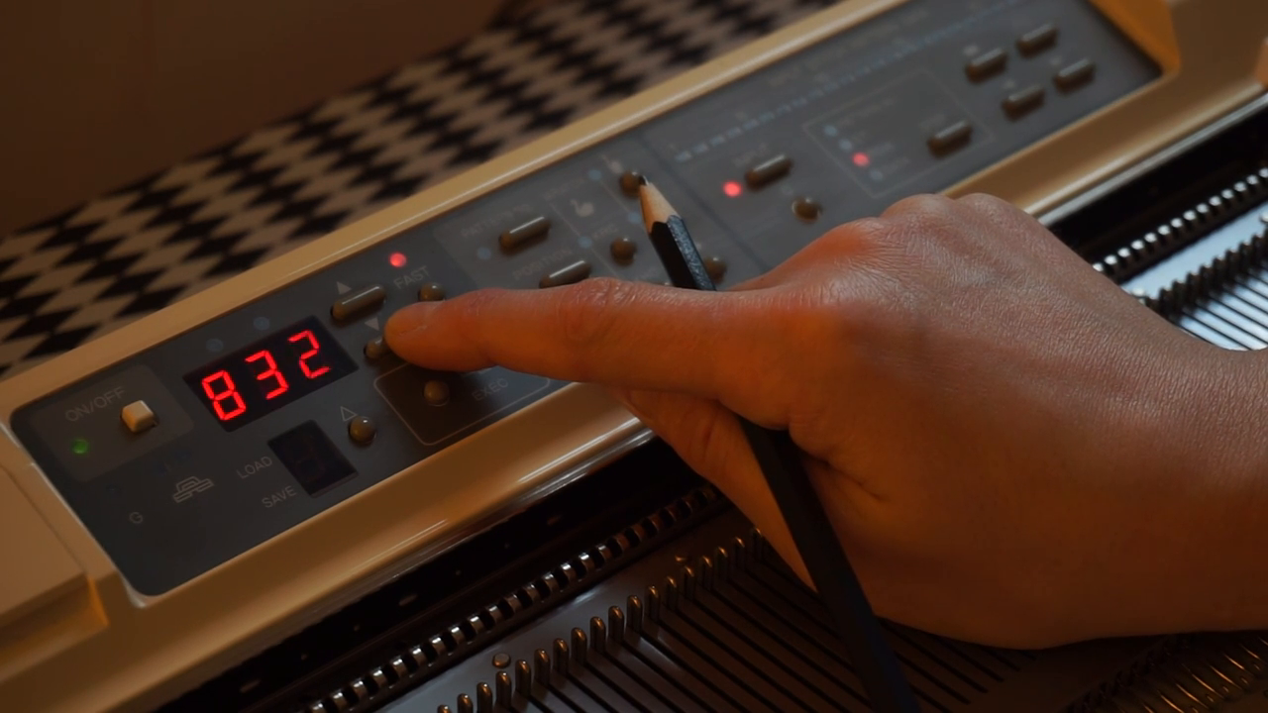
left_click(379, 353)
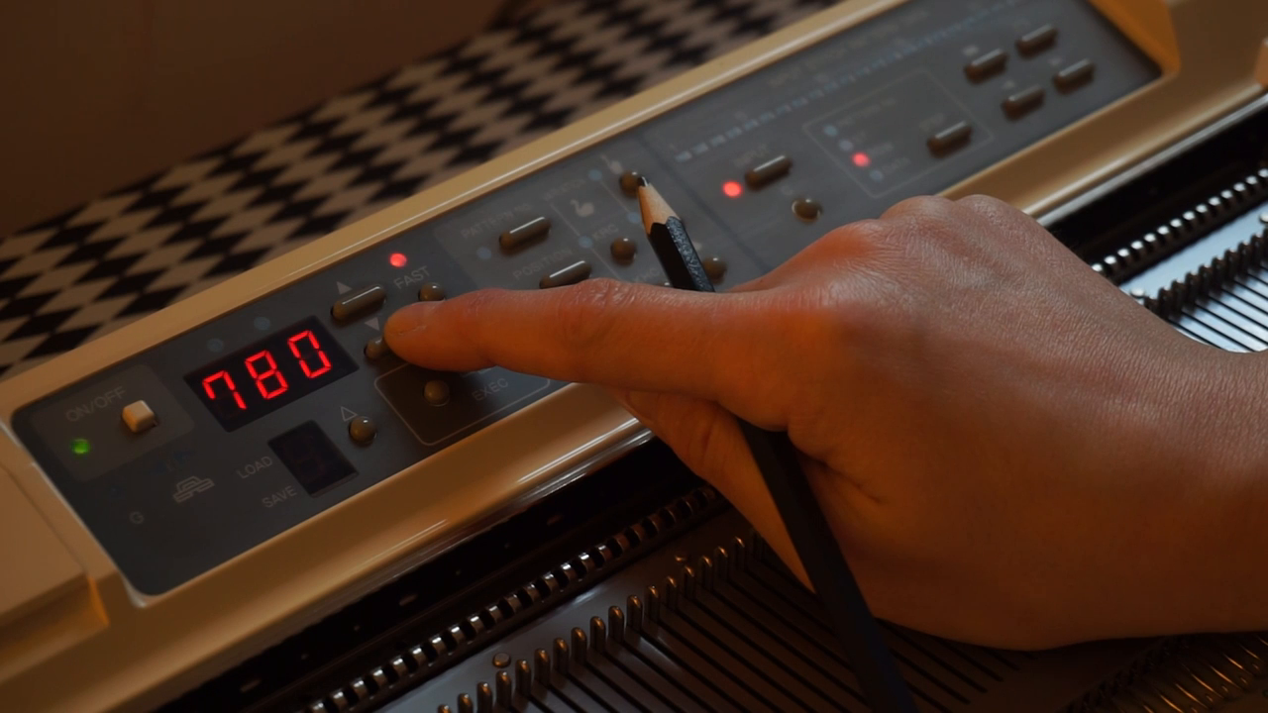
left_click(386, 337)
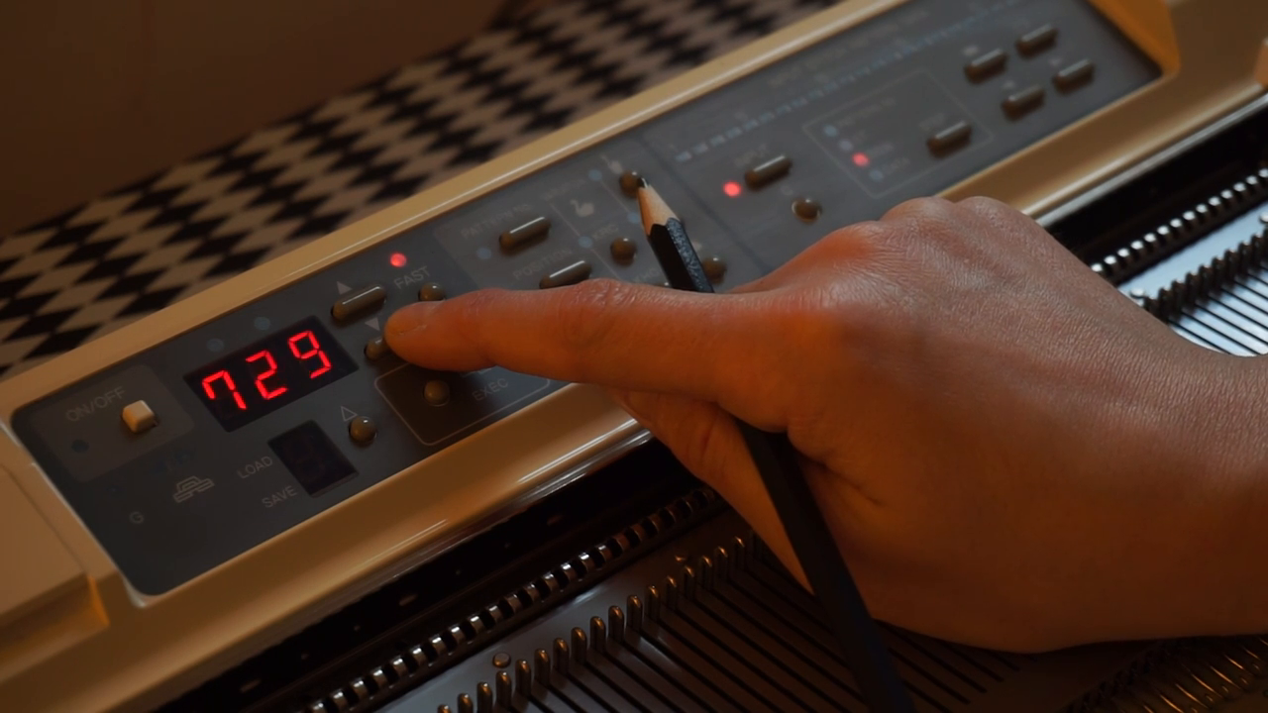
left_click(377, 345)
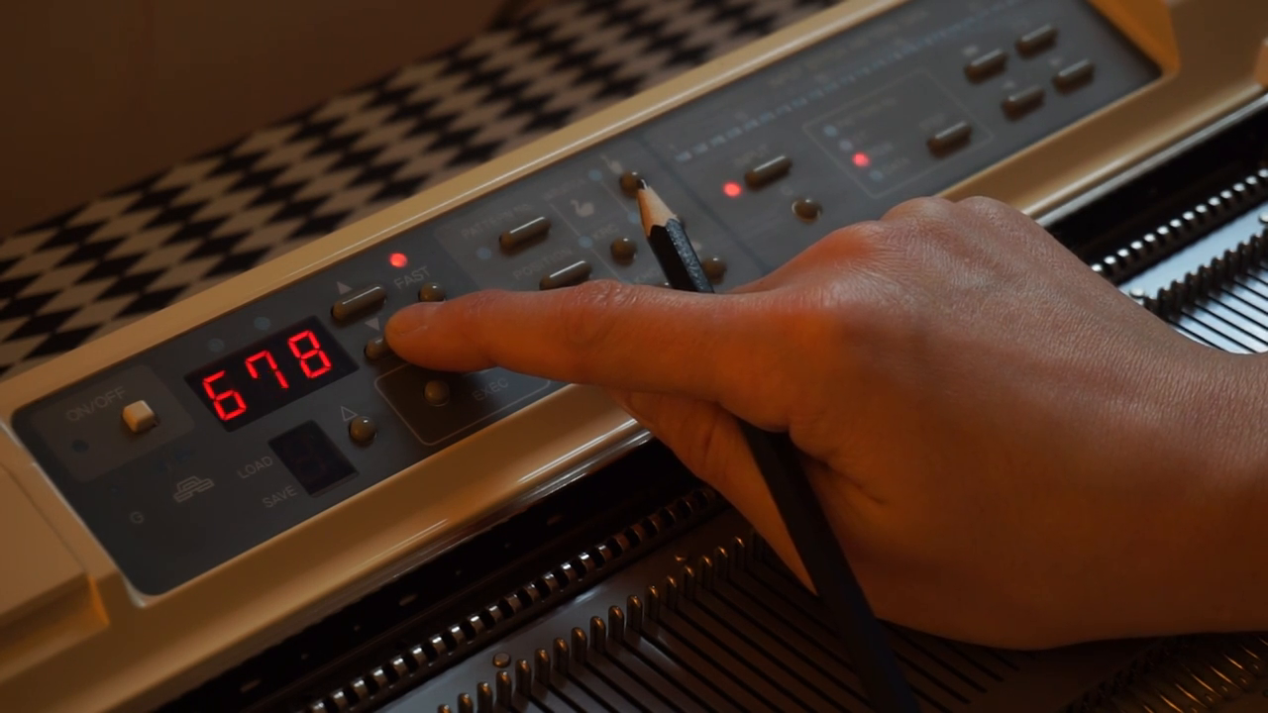
left_click(375, 345)
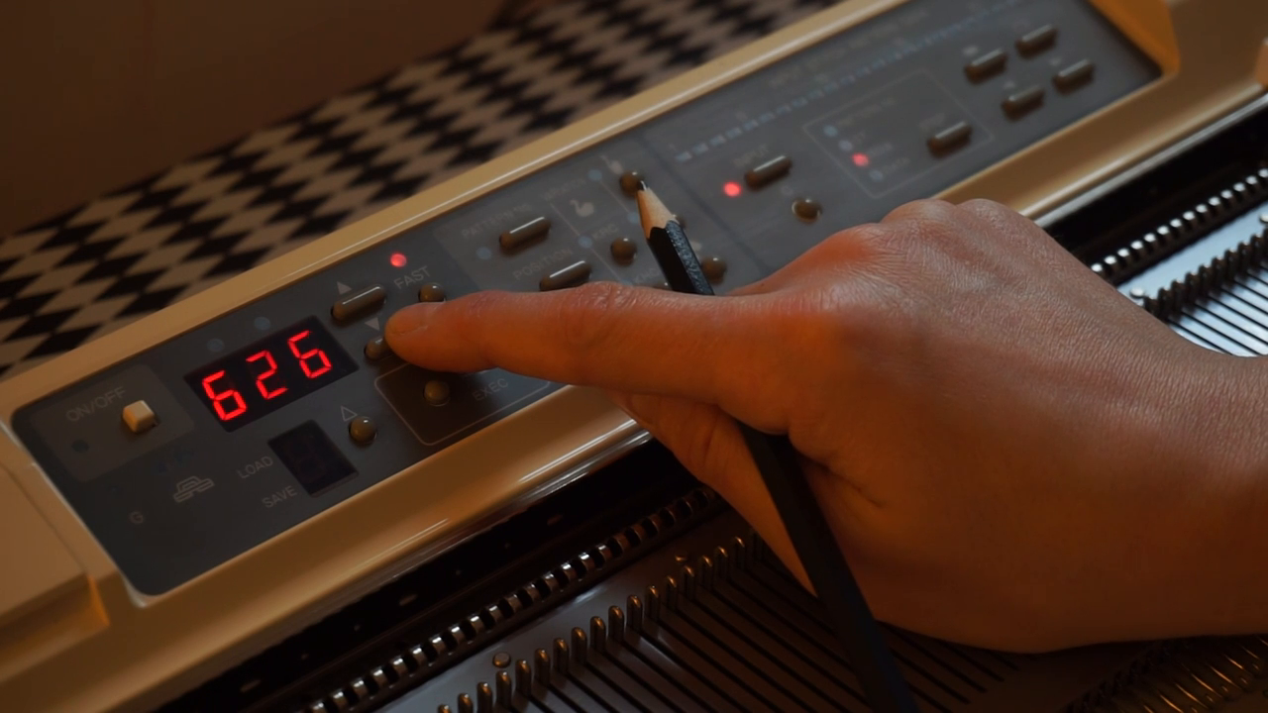
left_click(375, 341)
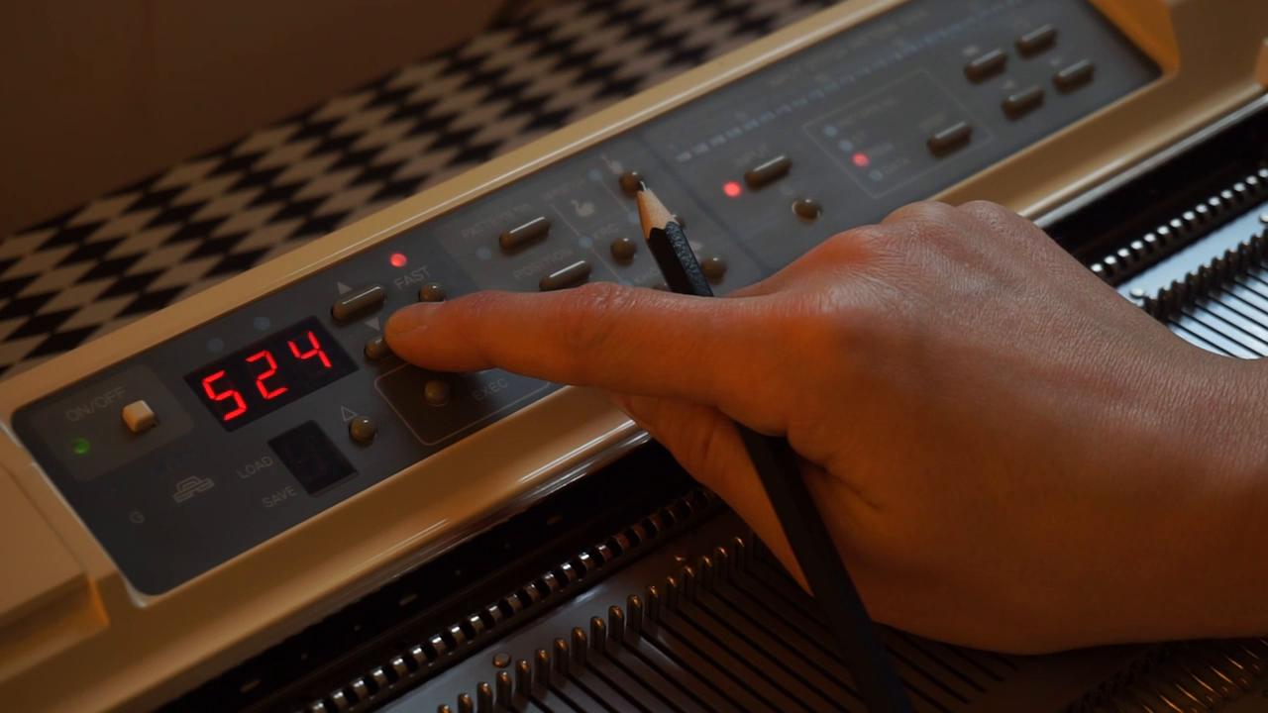
left_click(380, 341)
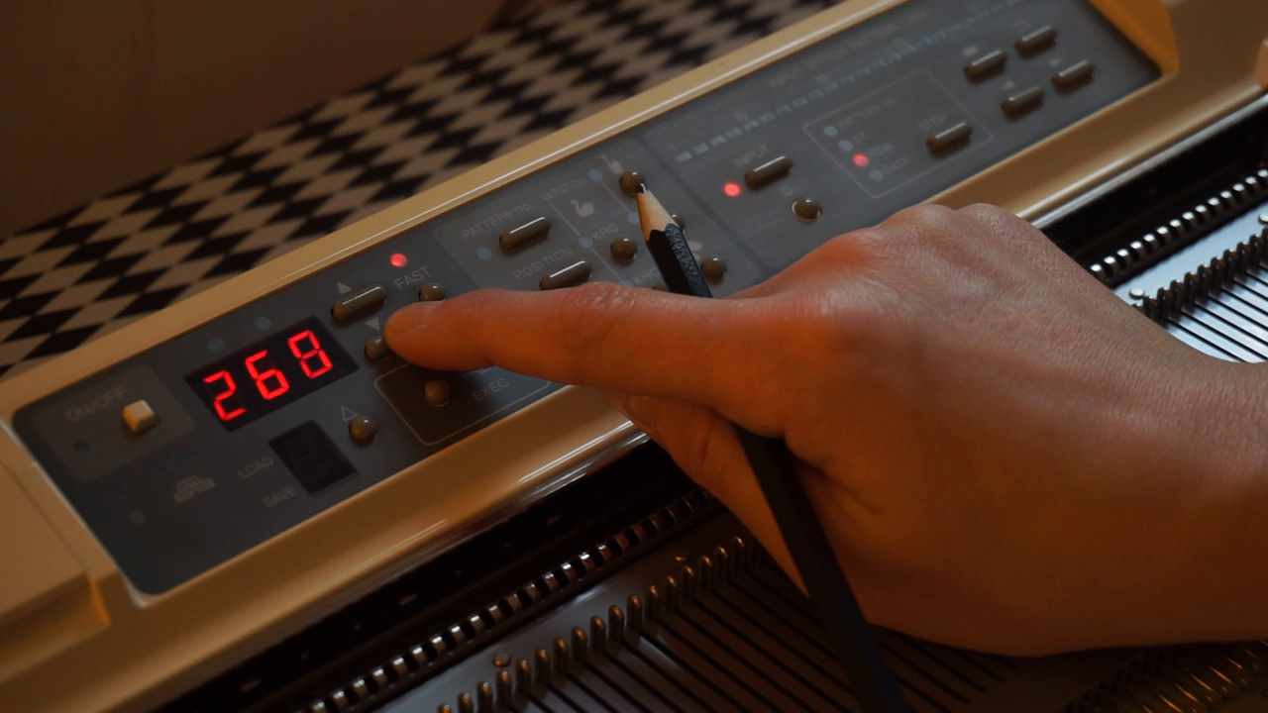
left_click(374, 345)
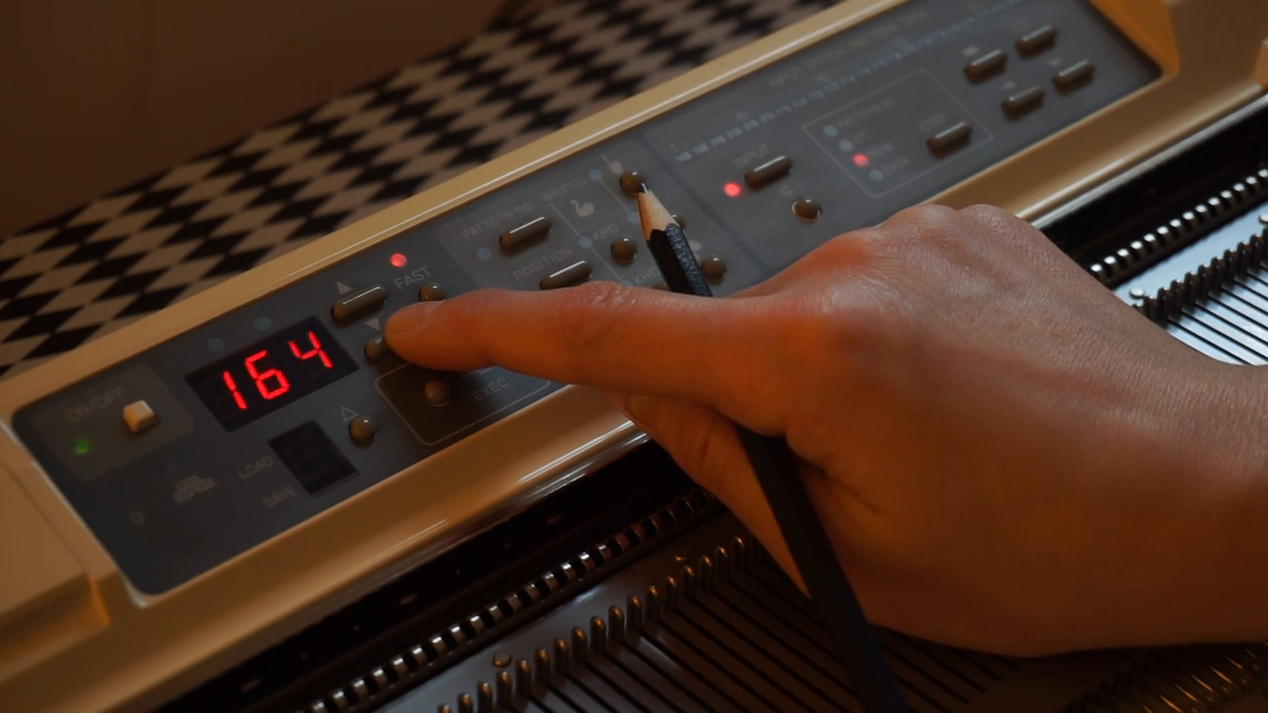
left_click(374, 345)
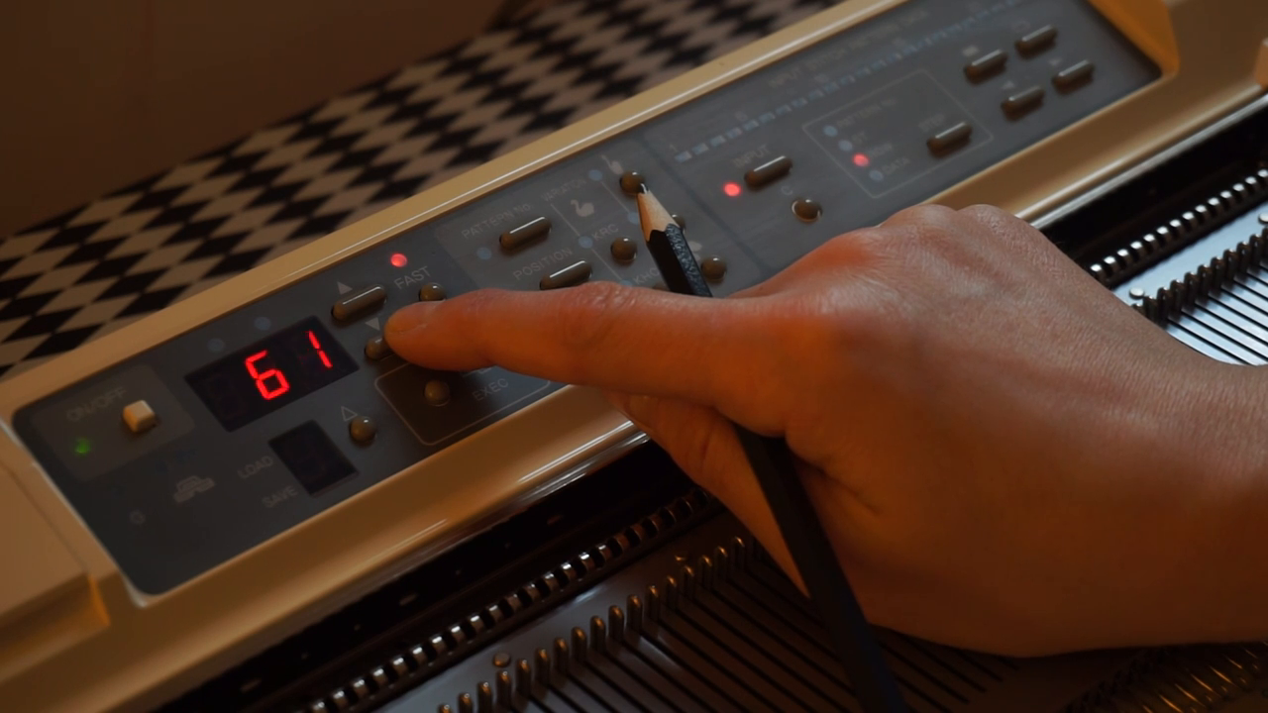
left_click(374, 344)
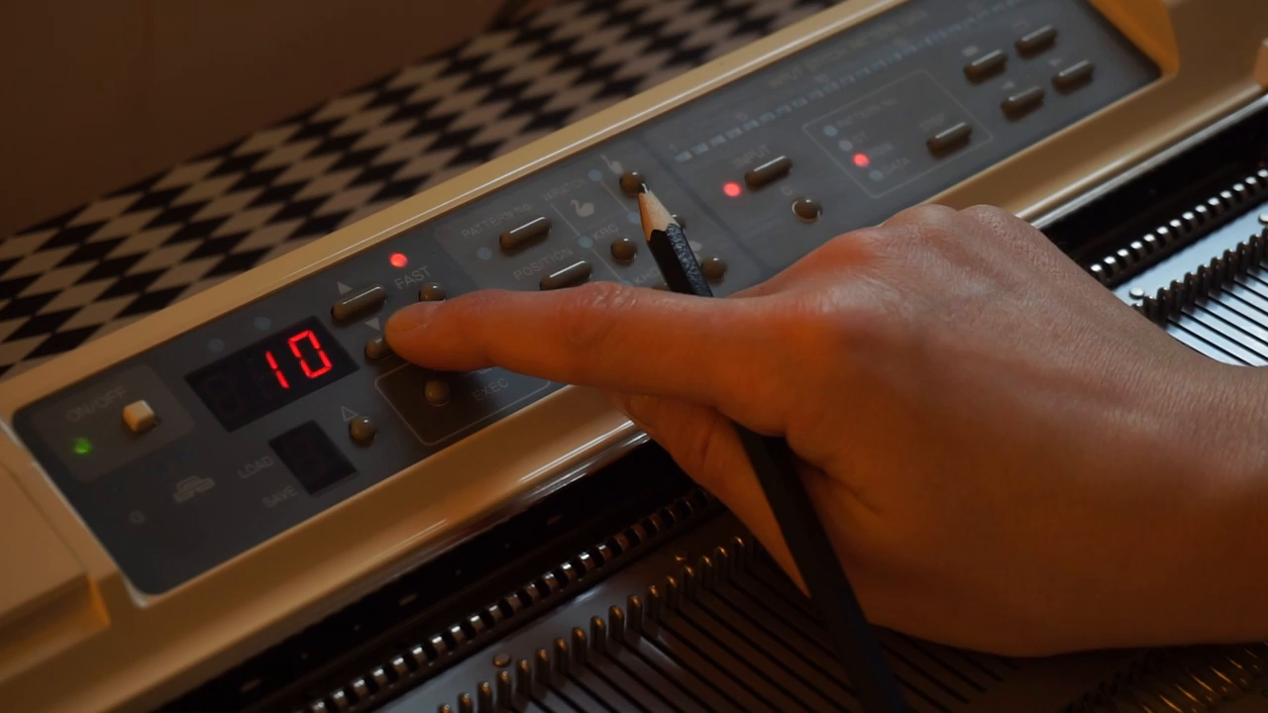